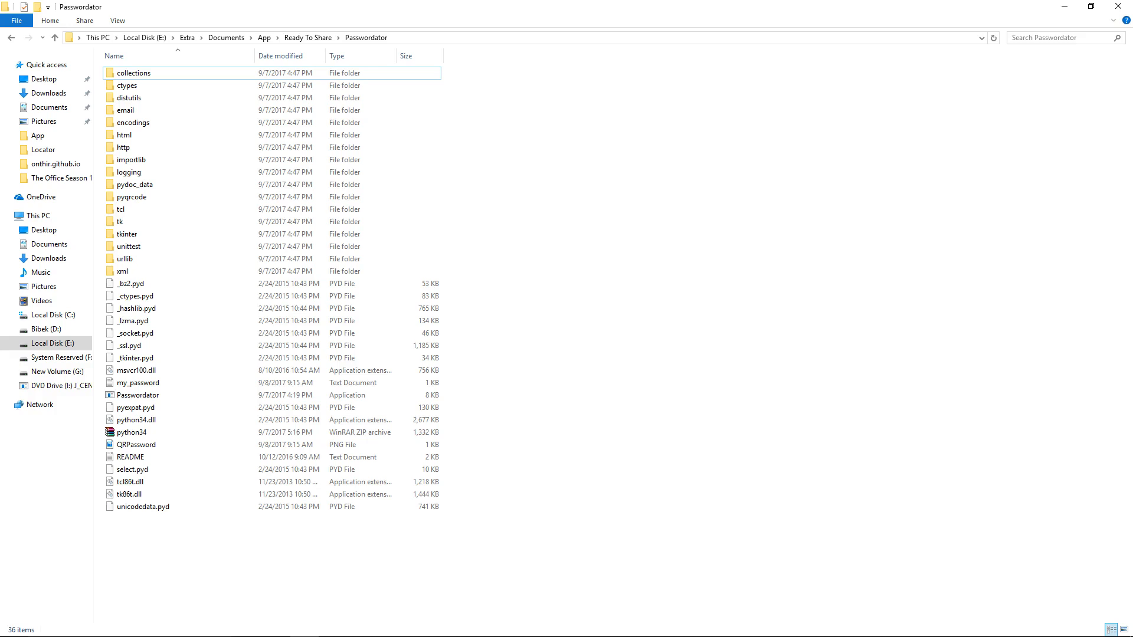
Select the Passwordator application file in the Passwordator folder.
left_click(137, 395)
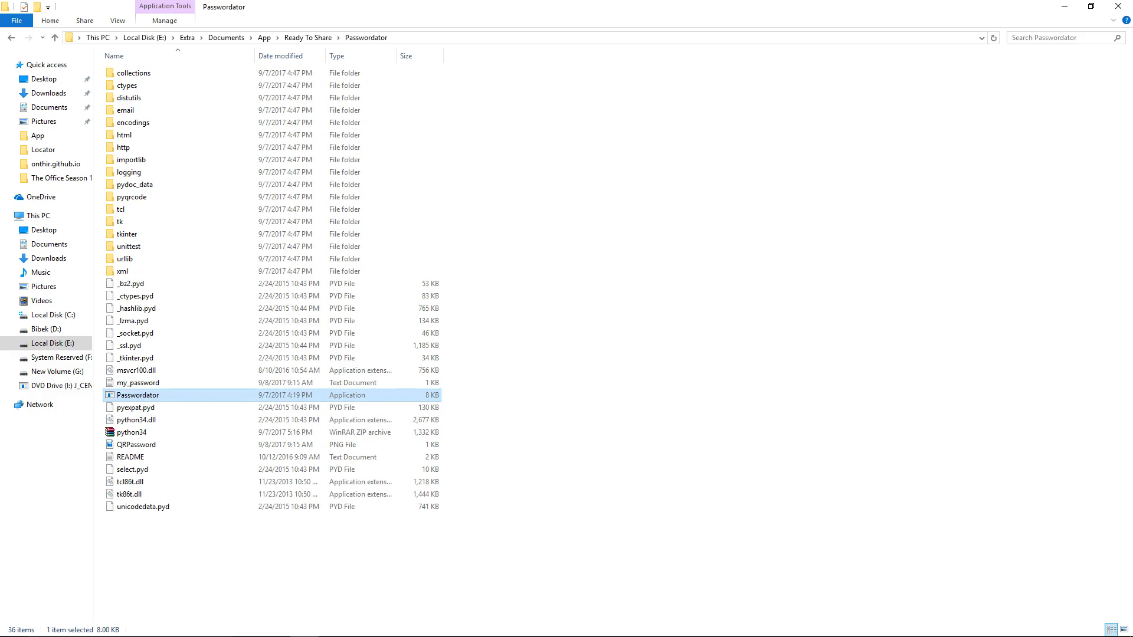
Launch Passwordator, check 'Password' (rated Weak, 25%), and answer y to start the generator.
double_click(137, 394)
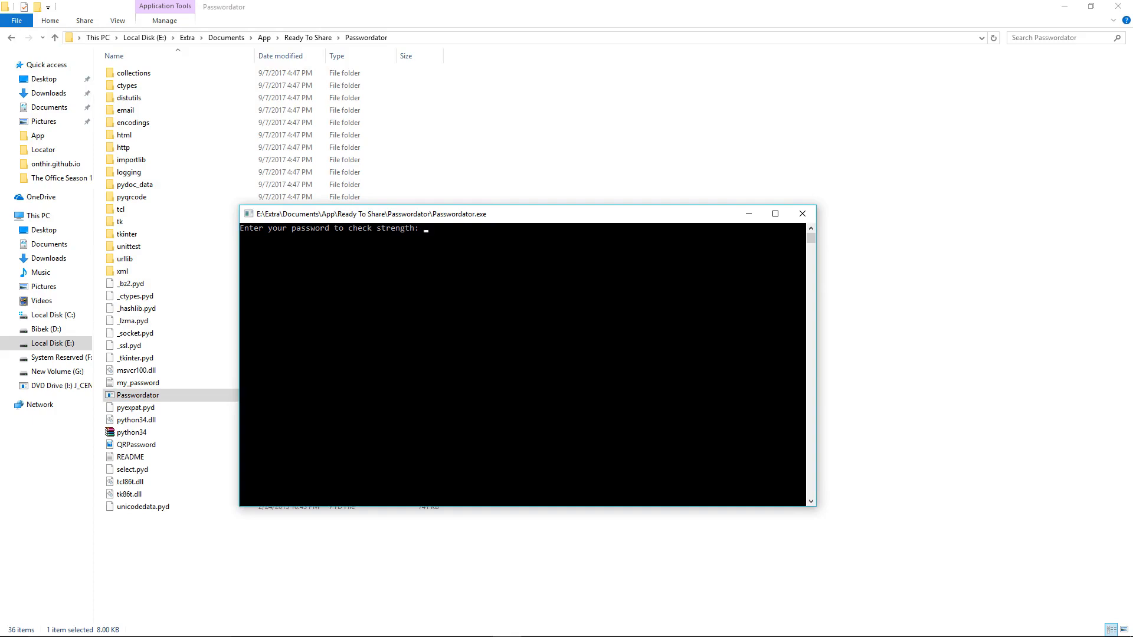
type("Pasas")
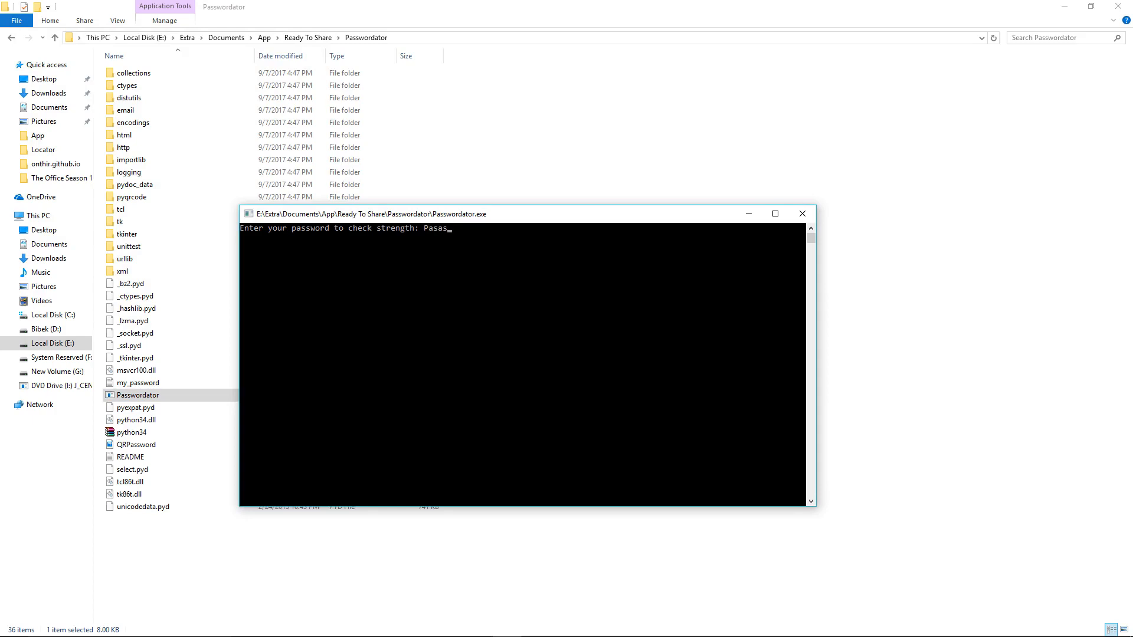
type("sword")
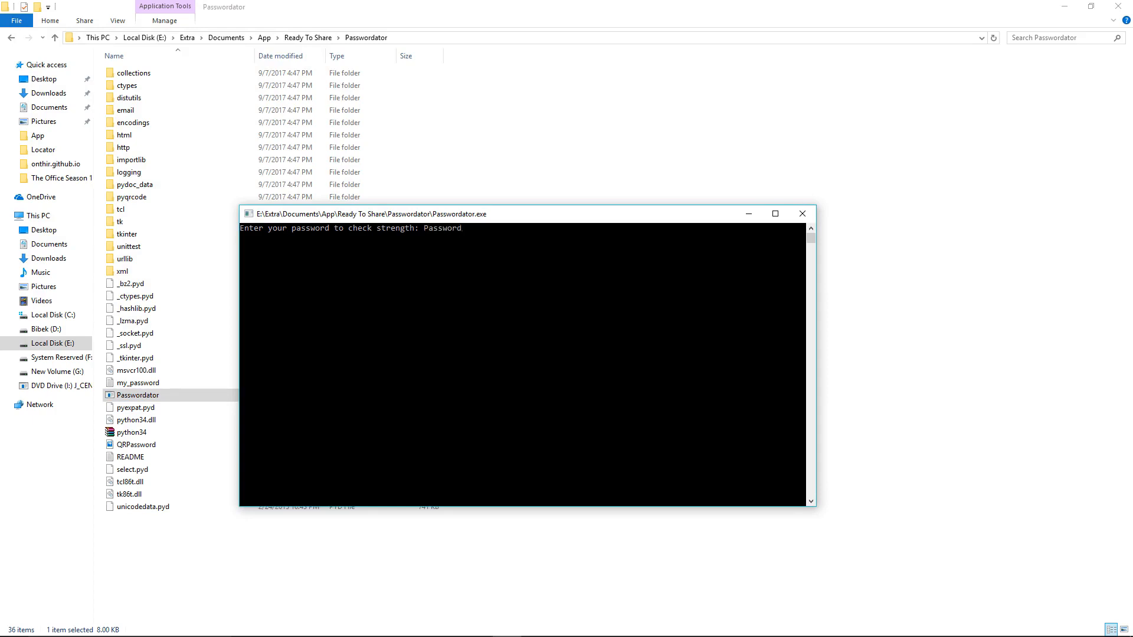
key("enter")
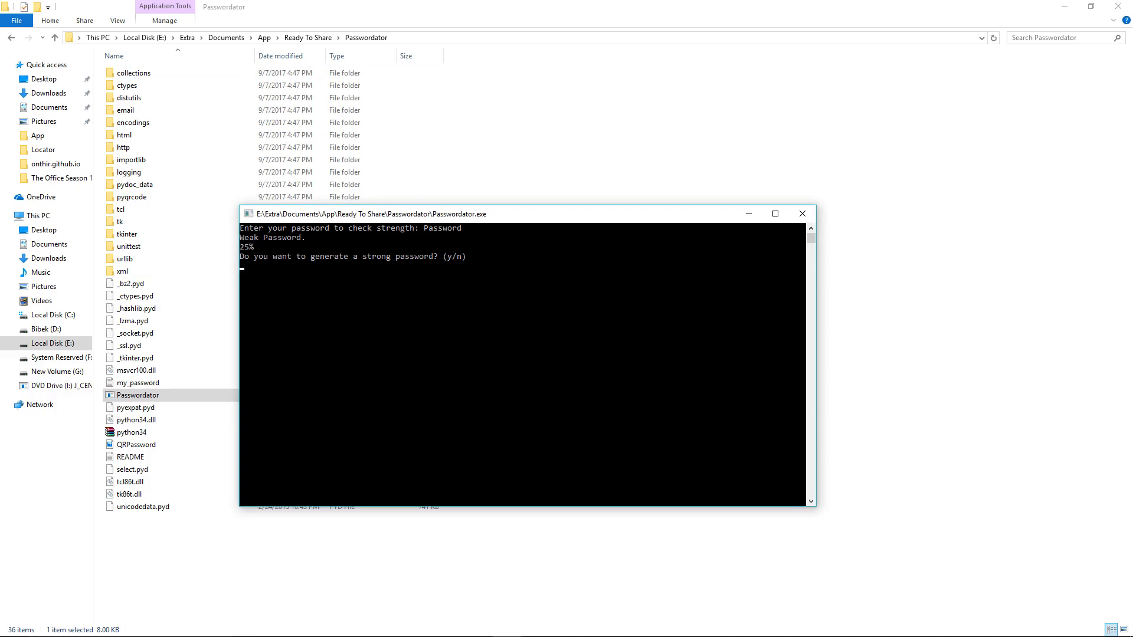
type("y")
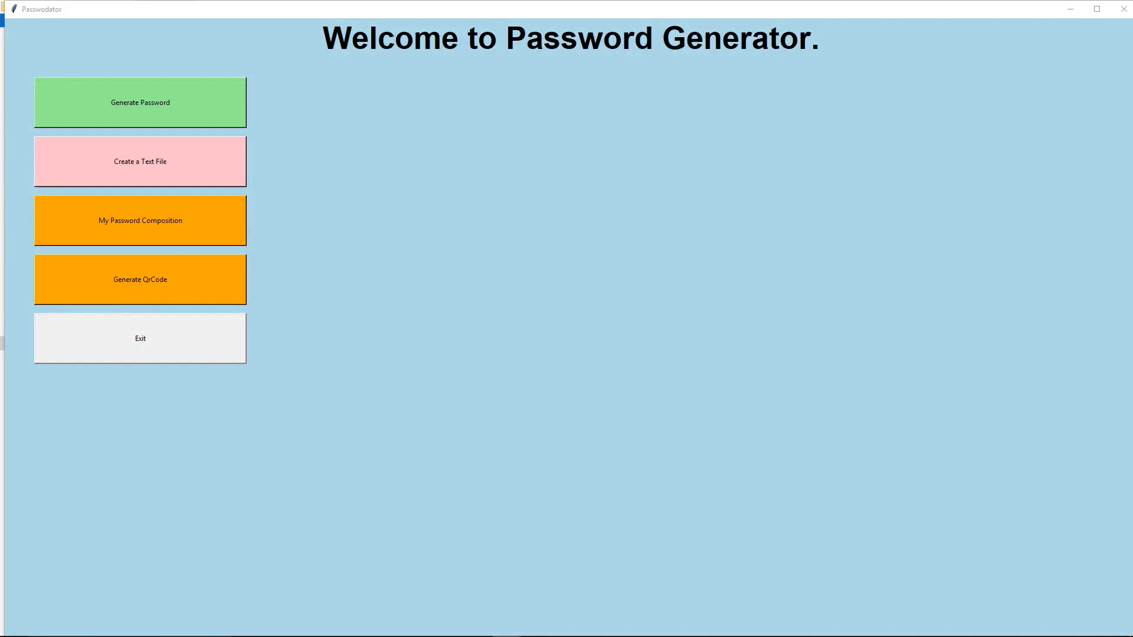
Generate a new strong password mixing capitals, small letters, digits and symbols.
left_click(139, 102)
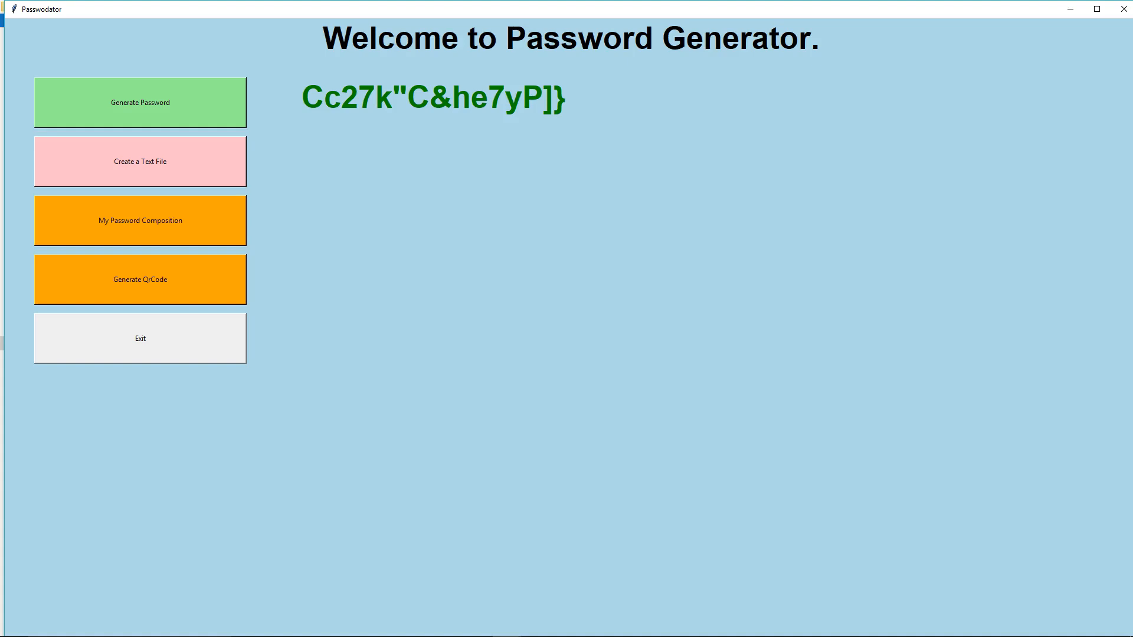
Save the generated password to my_password.txt, verify it in Notepad, and close Notepad.
left_click(140, 162)
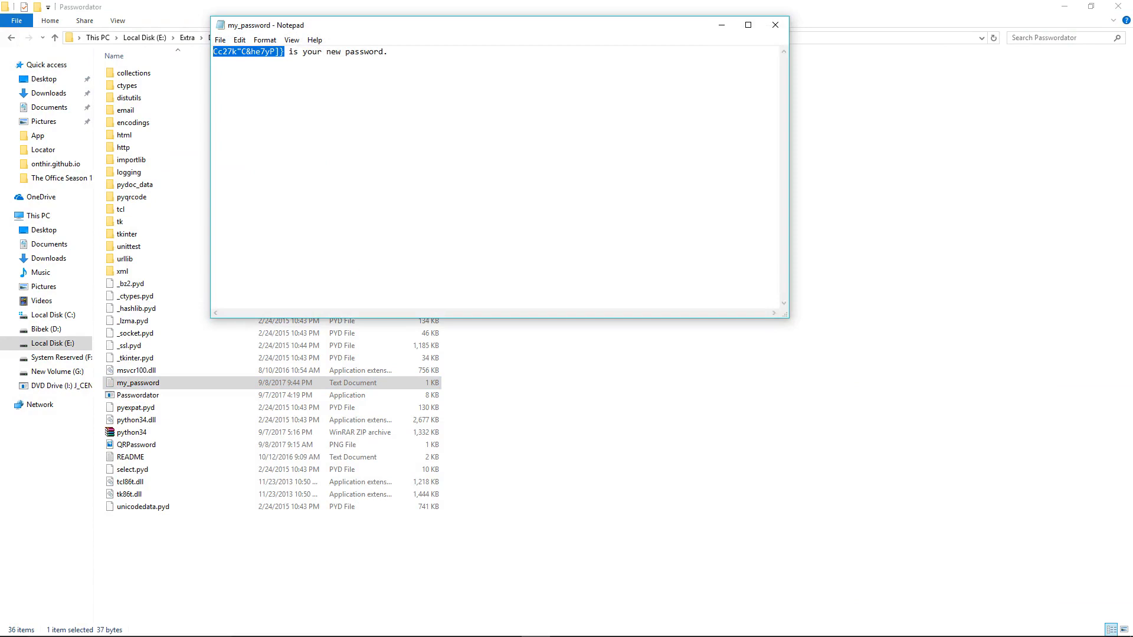
left_click(775, 23)
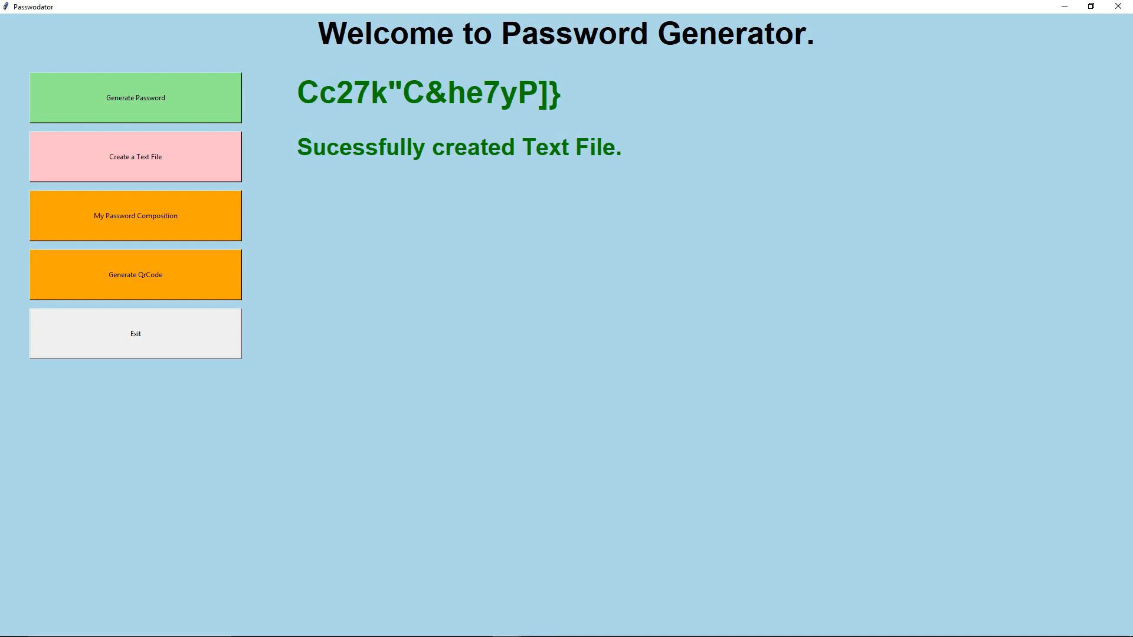
Show the password's character composition, then generate a QR code image of it.
left_click(134, 214)
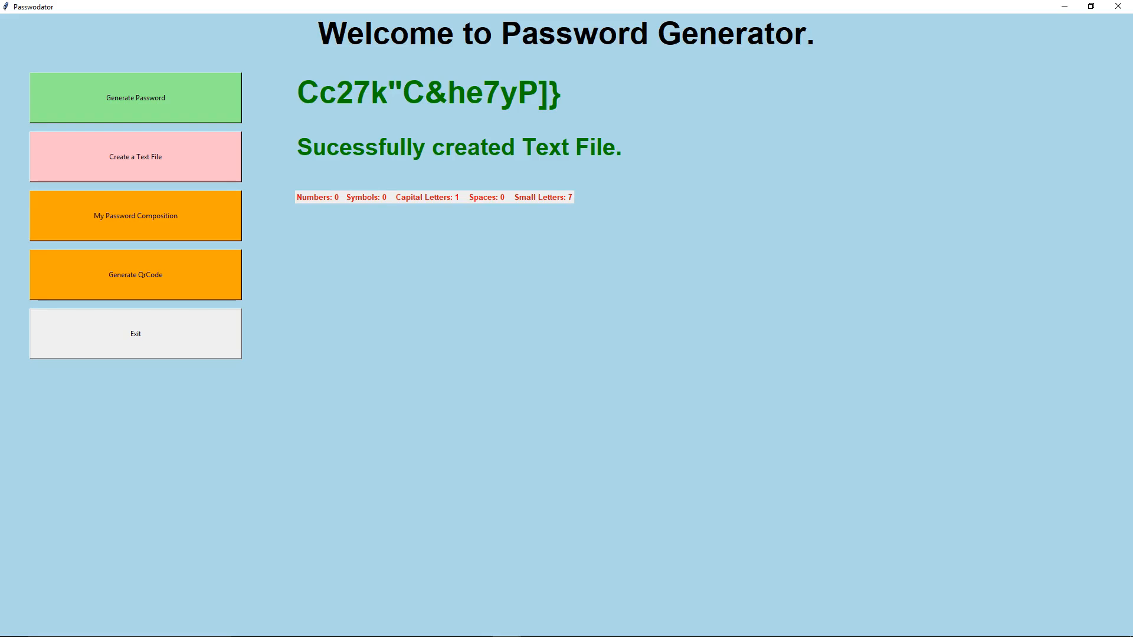
left_click(135, 275)
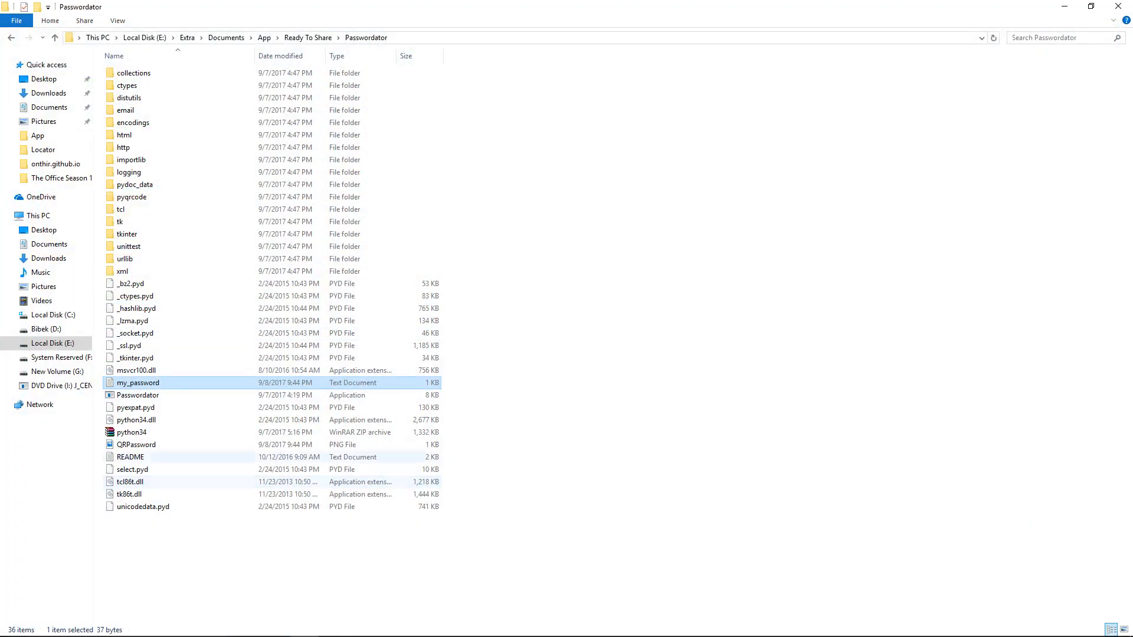
Open the QRPassword.png image from the Passwordator folder.
left_click(137, 445)
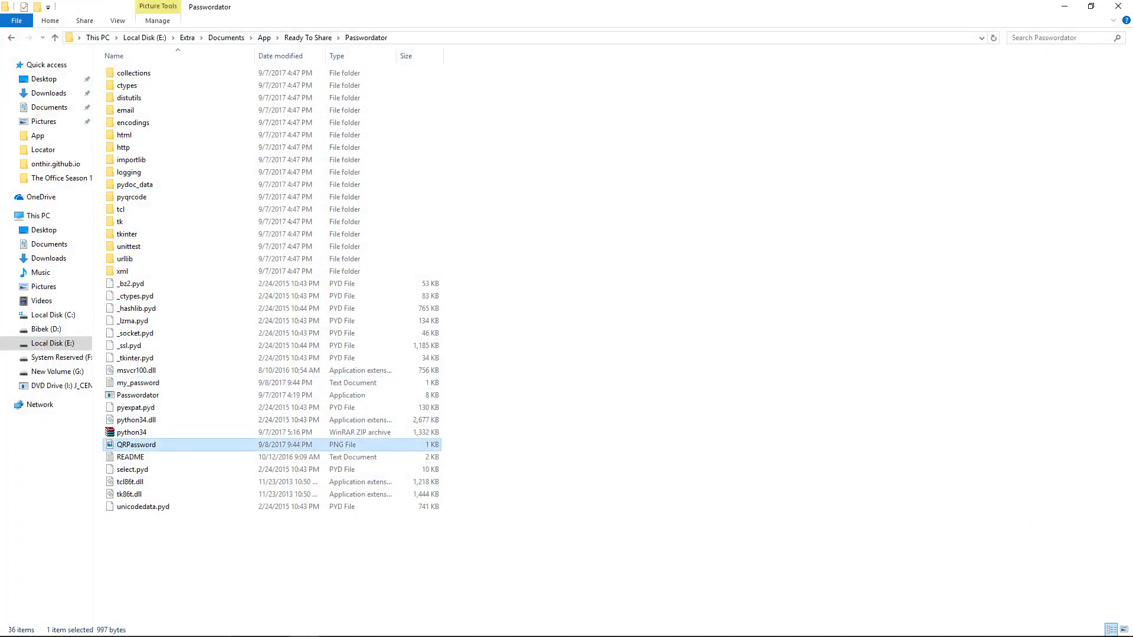
double_click(137, 445)
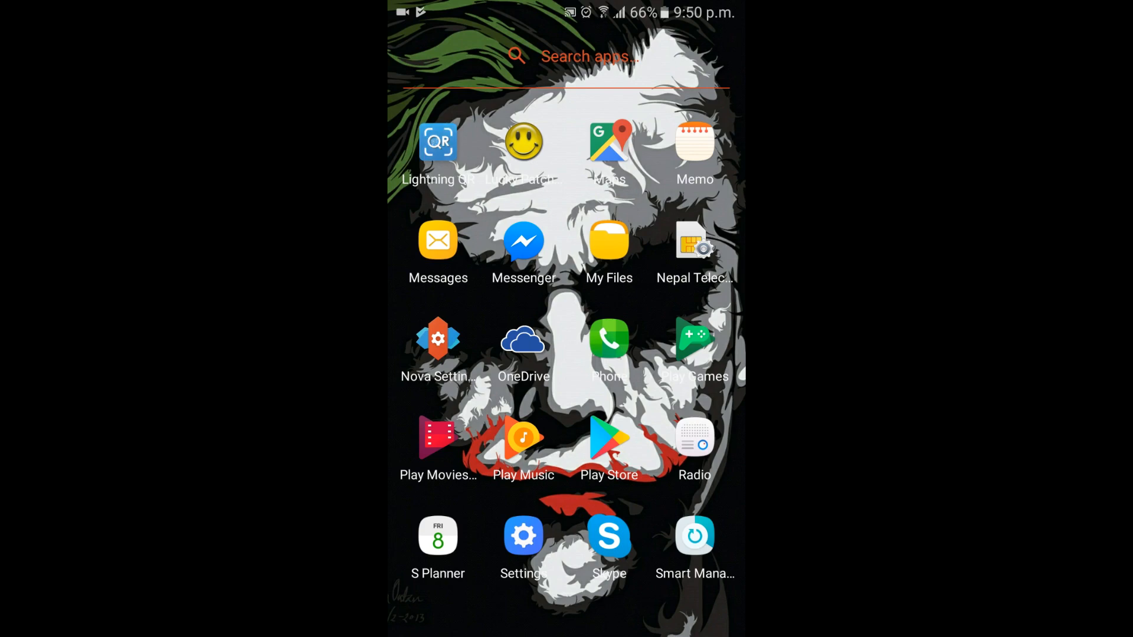
Scan the QR code with Lightning QR, read the decoded password, and dismiss the result.
left_click(438, 142)
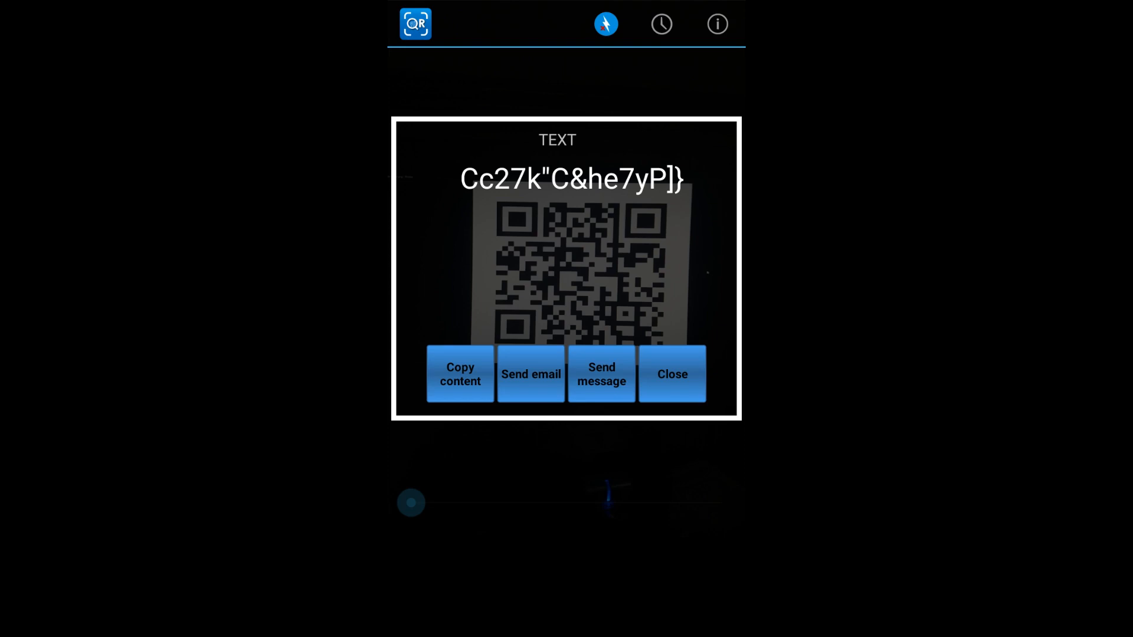
left_click(459, 374)
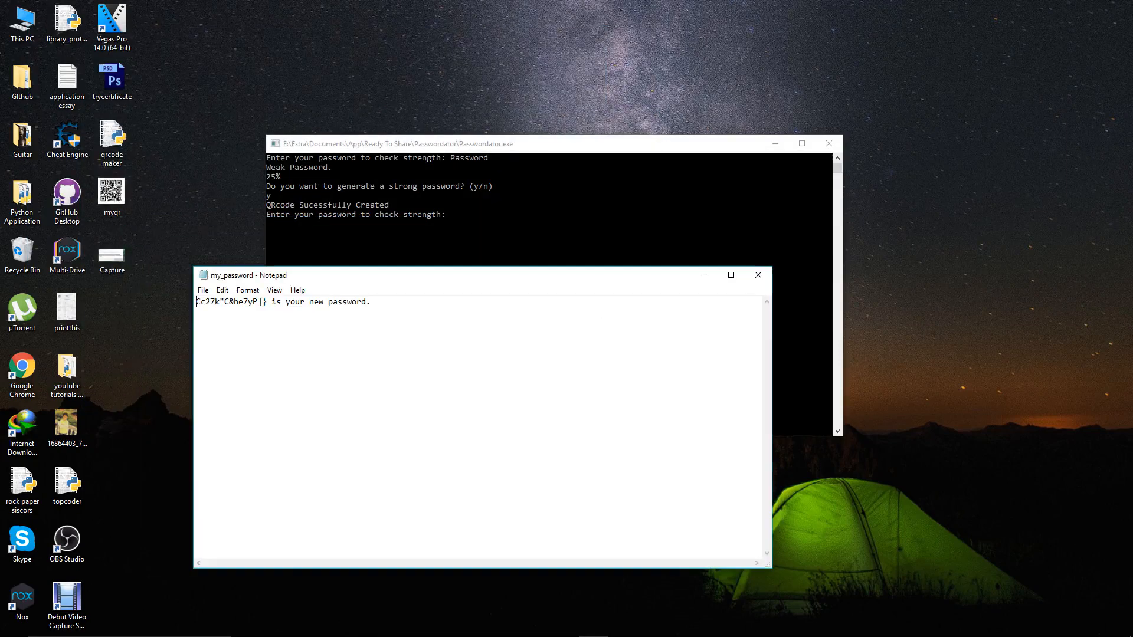
Copy the password from the text file, recheck it (Very Strong, 100%), and answer y to reopen the generator.
left_click_drag(224, 301, 276, 301)
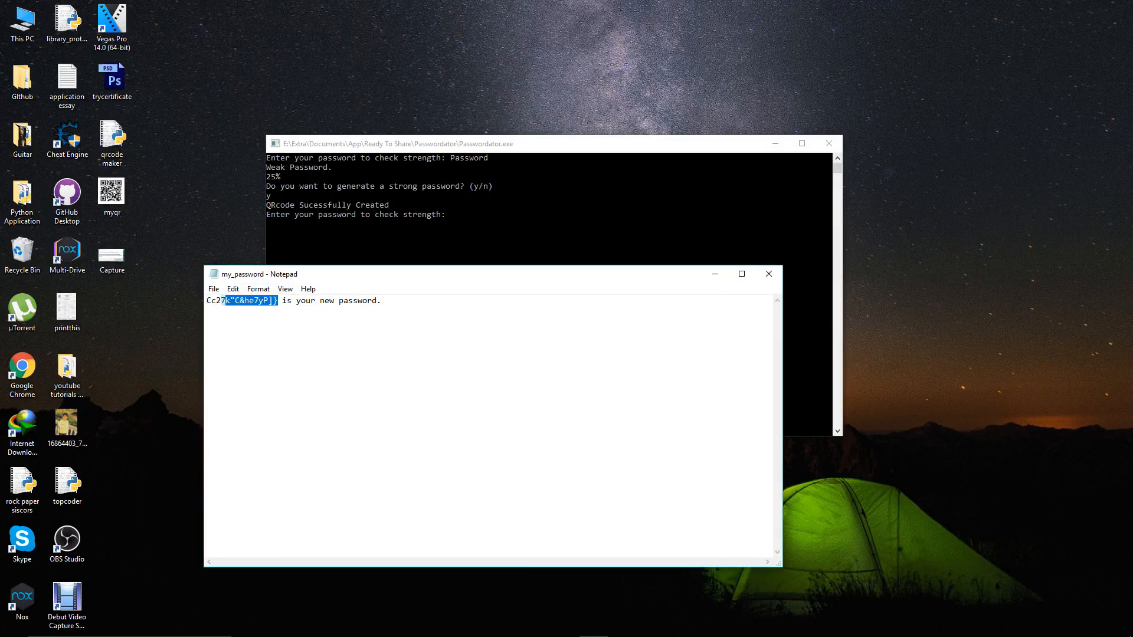
right_click(238, 299)
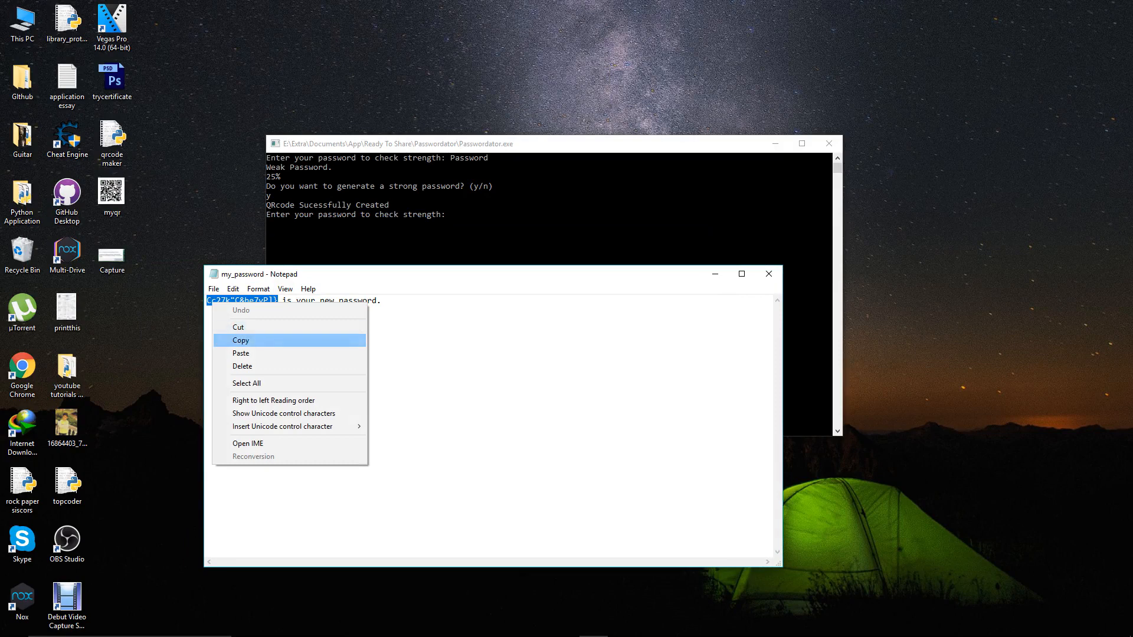
left_click(241, 340)
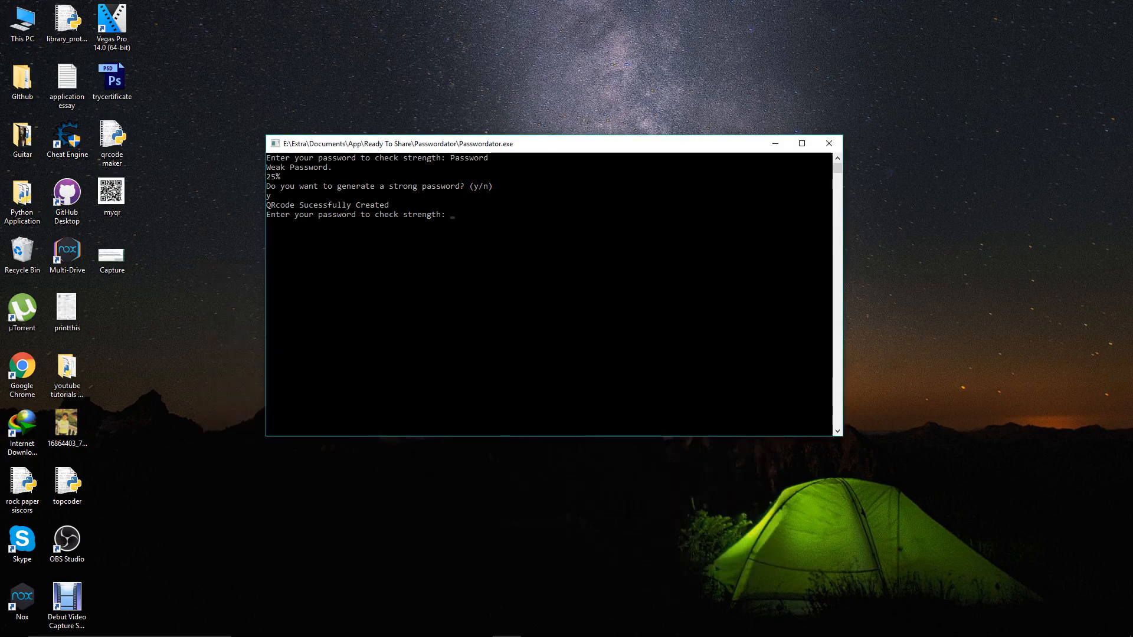
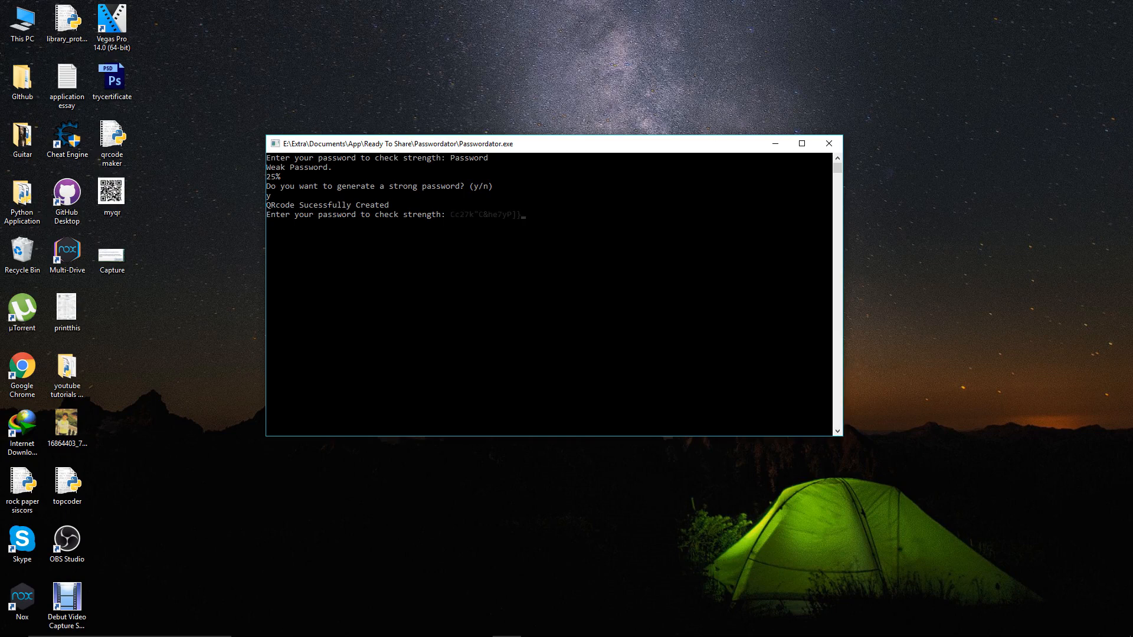
key("enter")
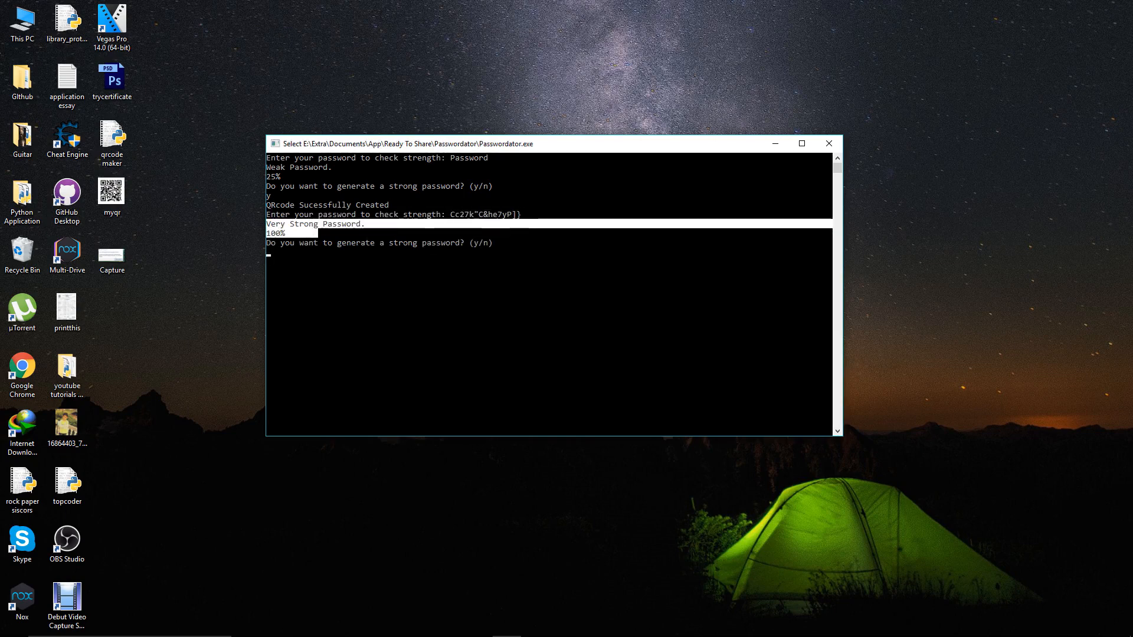
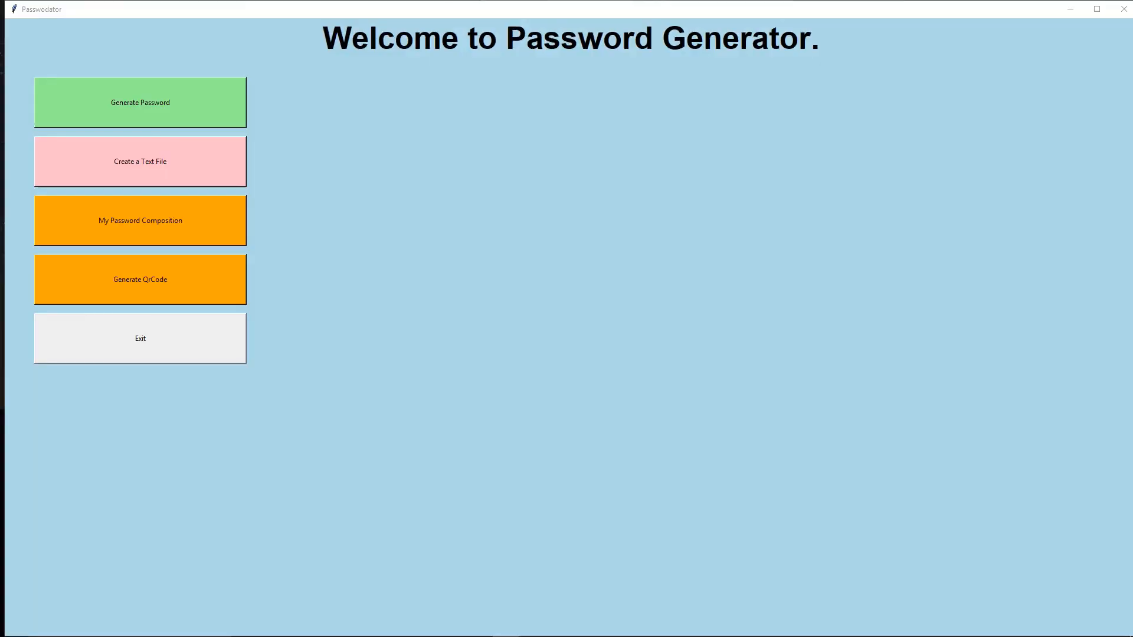
Exit the generator window and reposition the console strength checker on the desktop.
left_click(139, 219)
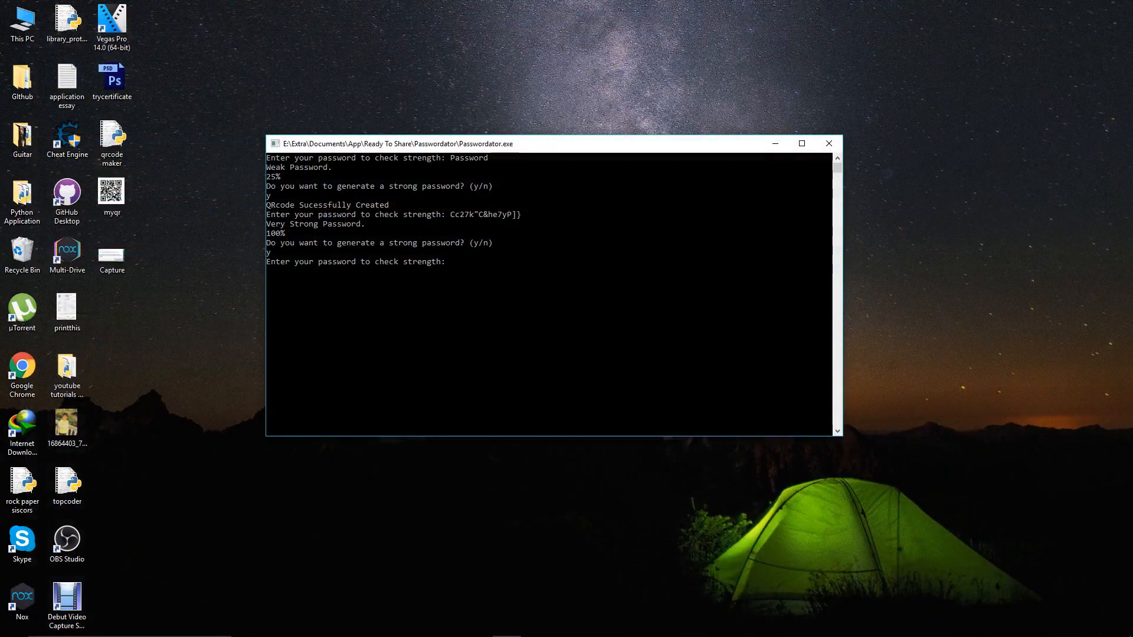
left_click_drag(552, 142, 533, 119)
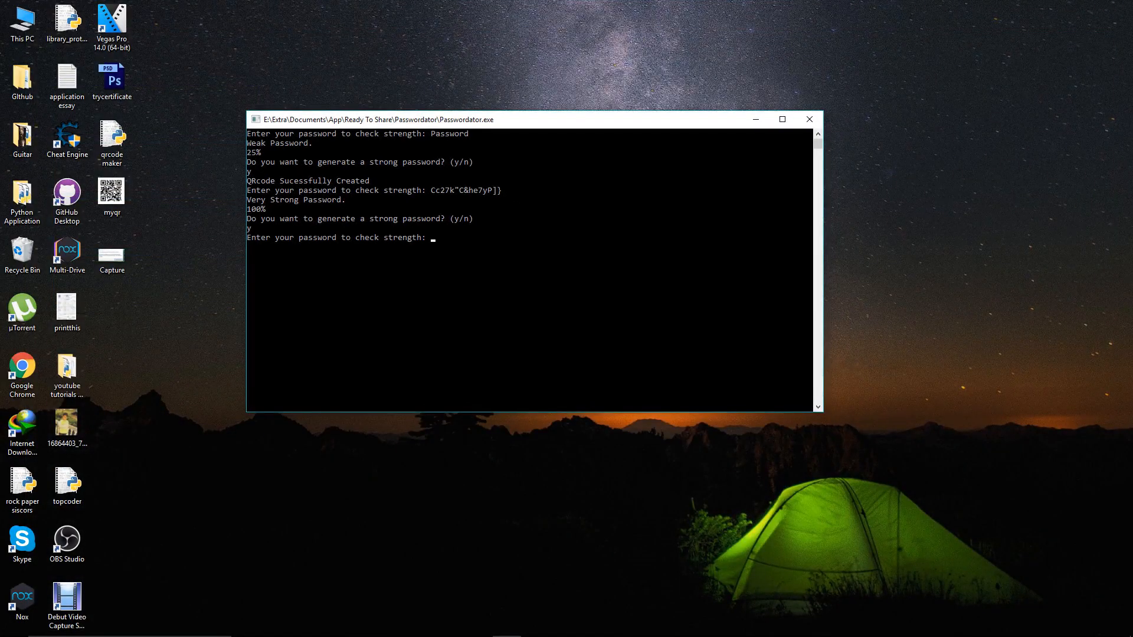